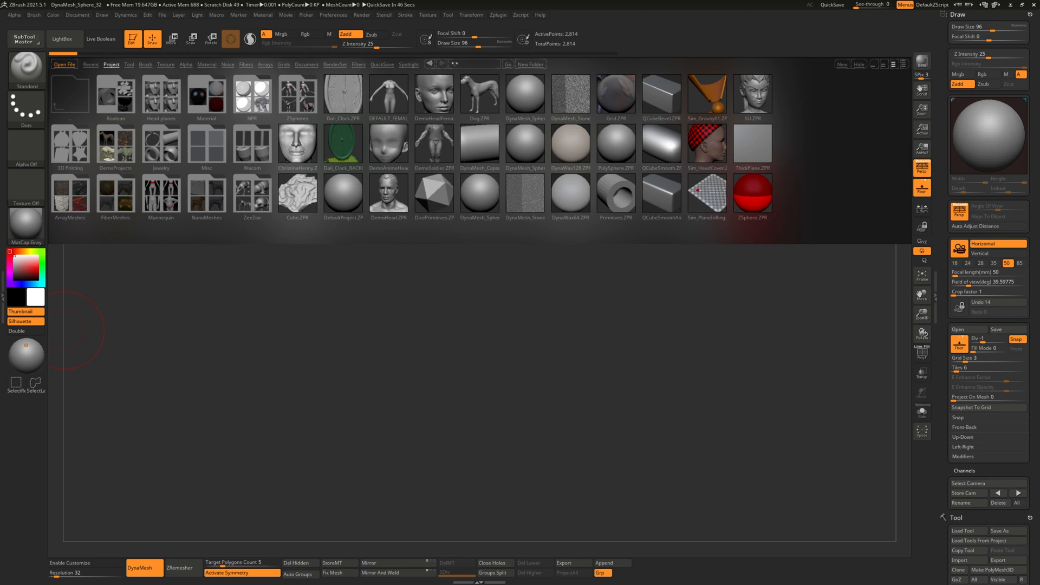
mouse_move(21, 336)
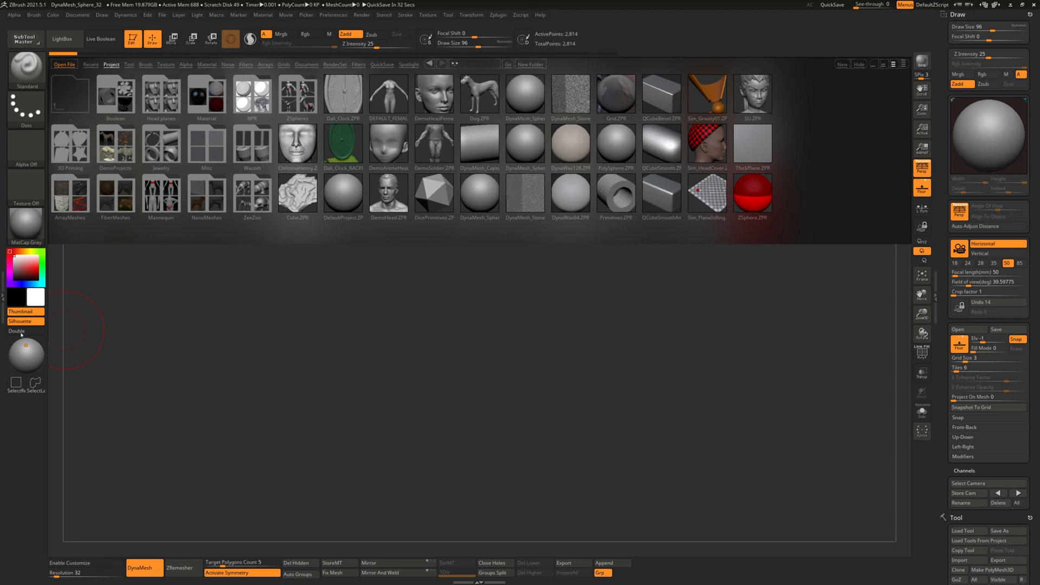
mouse_move(466, 162)
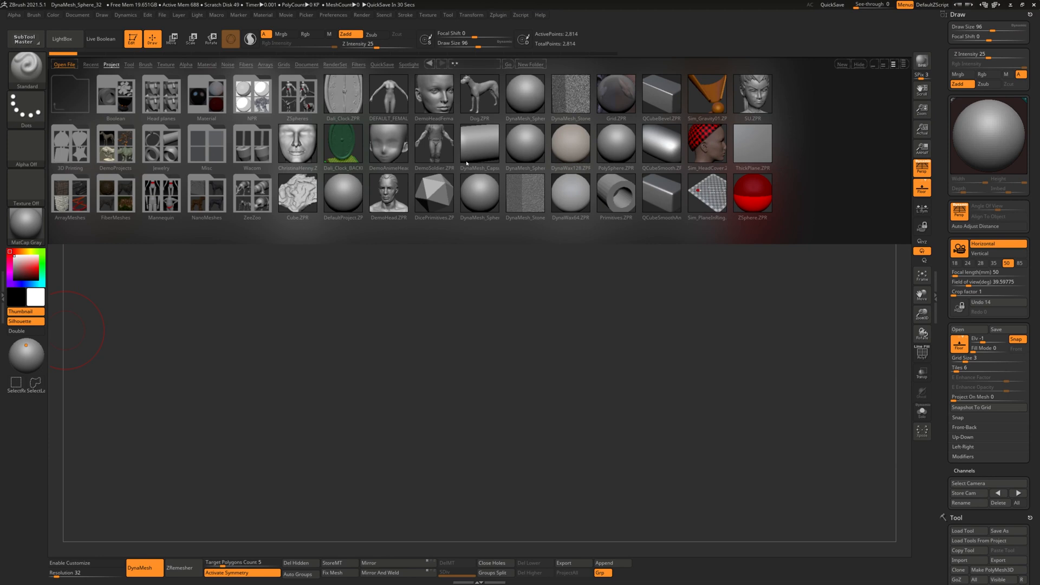
mouse_move(420, 211)
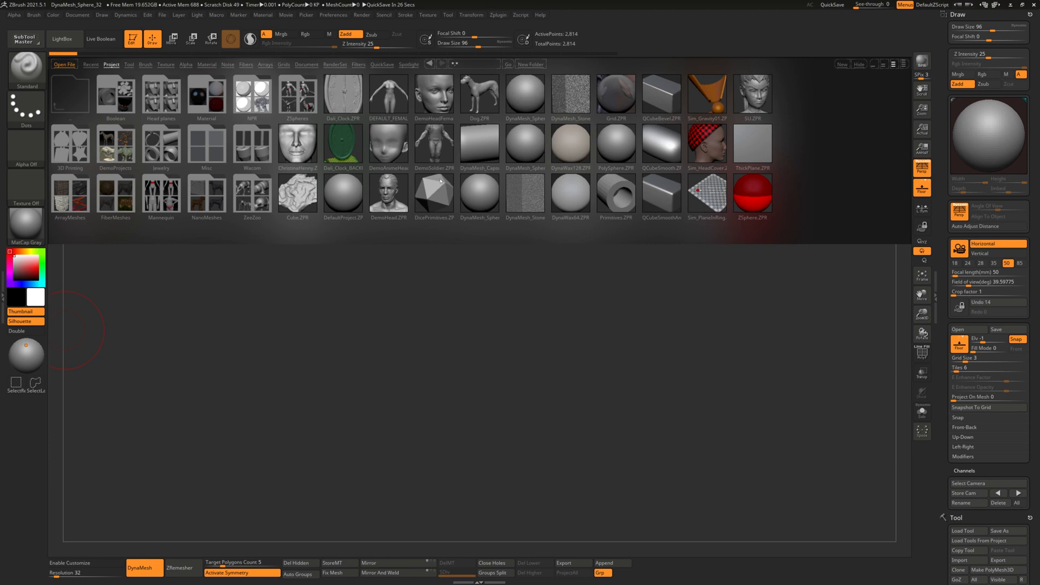
mouse_move(246, 208)
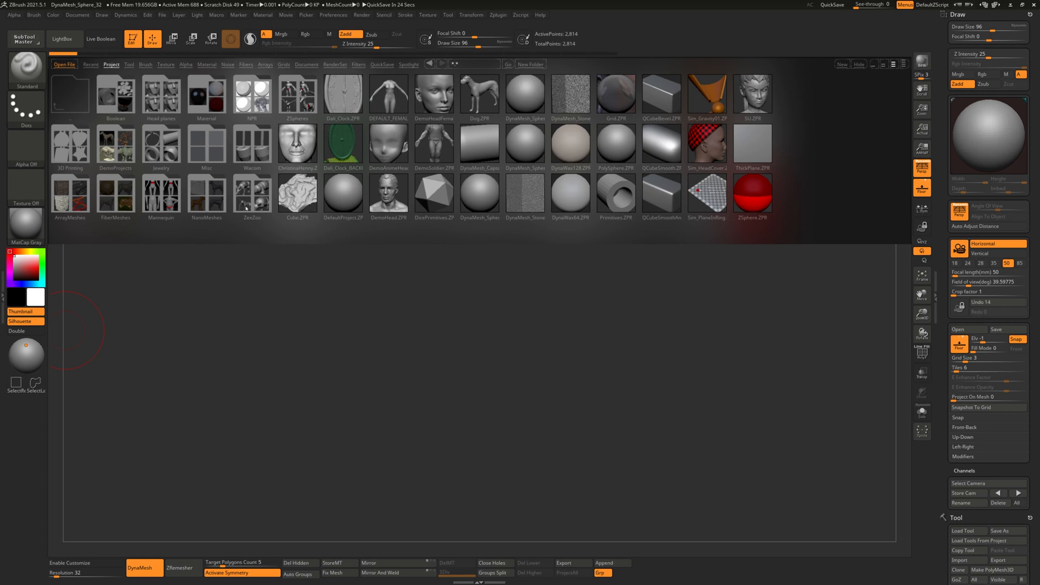
mouse_move(360, 120)
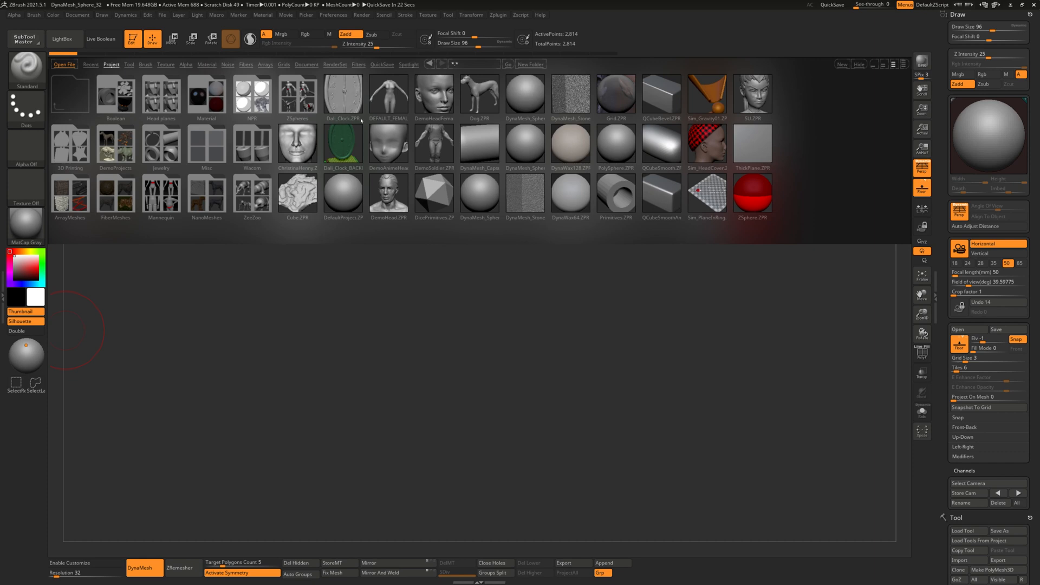
mouse_move(350, 163)
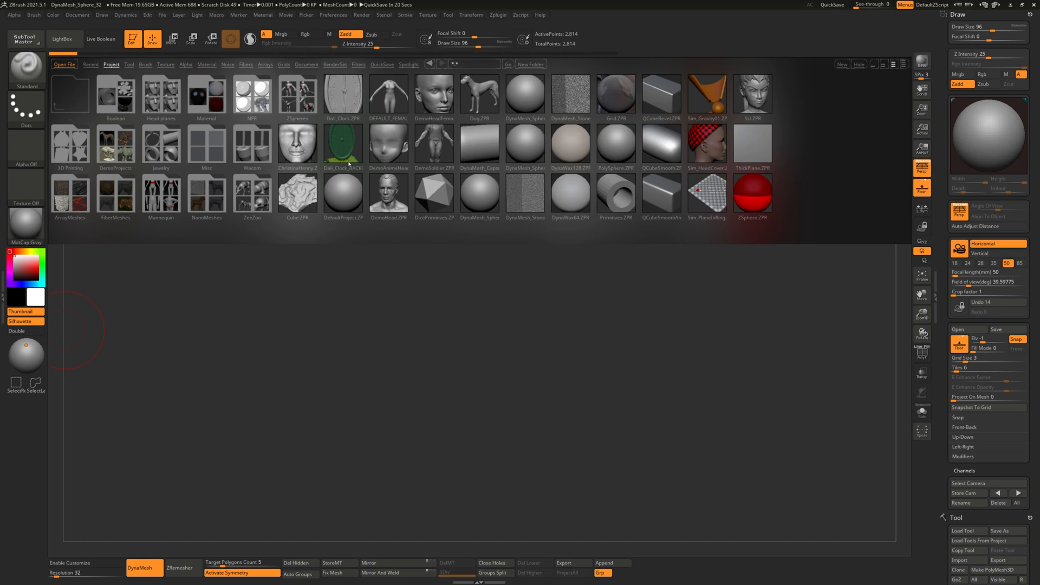
mouse_move(242, 146)
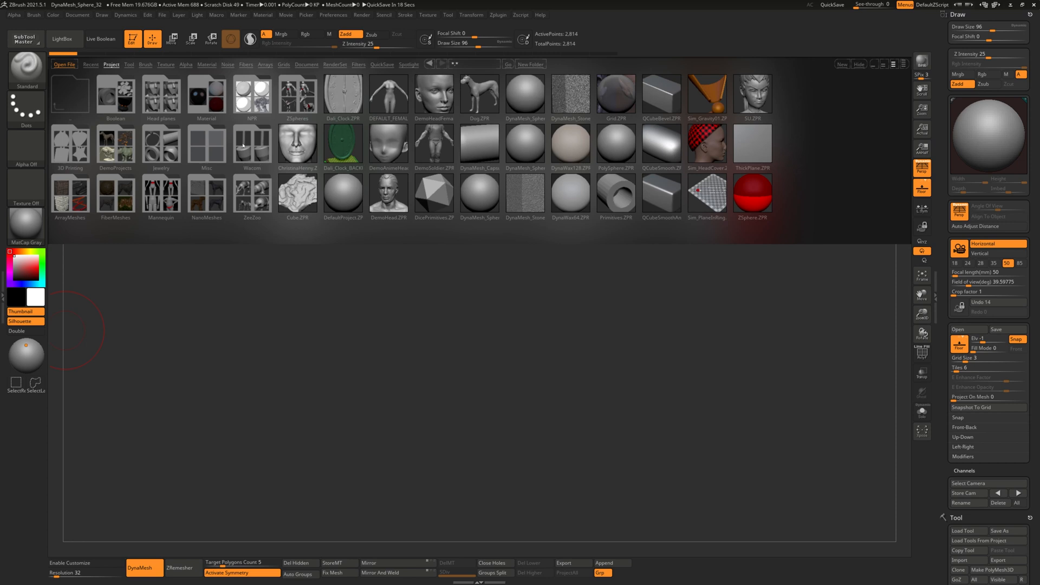
mouse_move(256, 164)
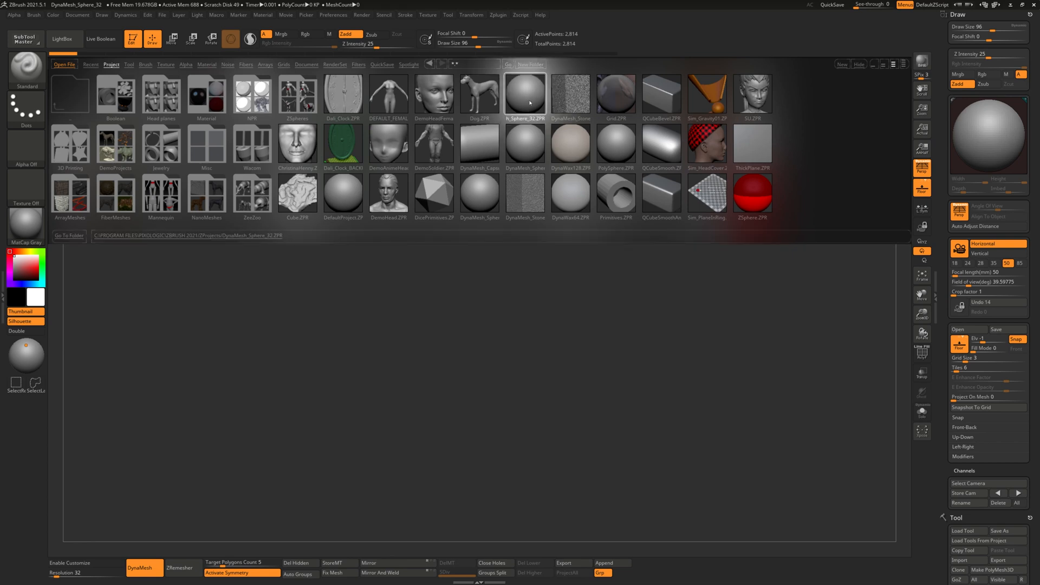
Load DynaMesh_Sphere_32.ZPR from LightBox, discarding the current project unsaved
double_click(524, 95)
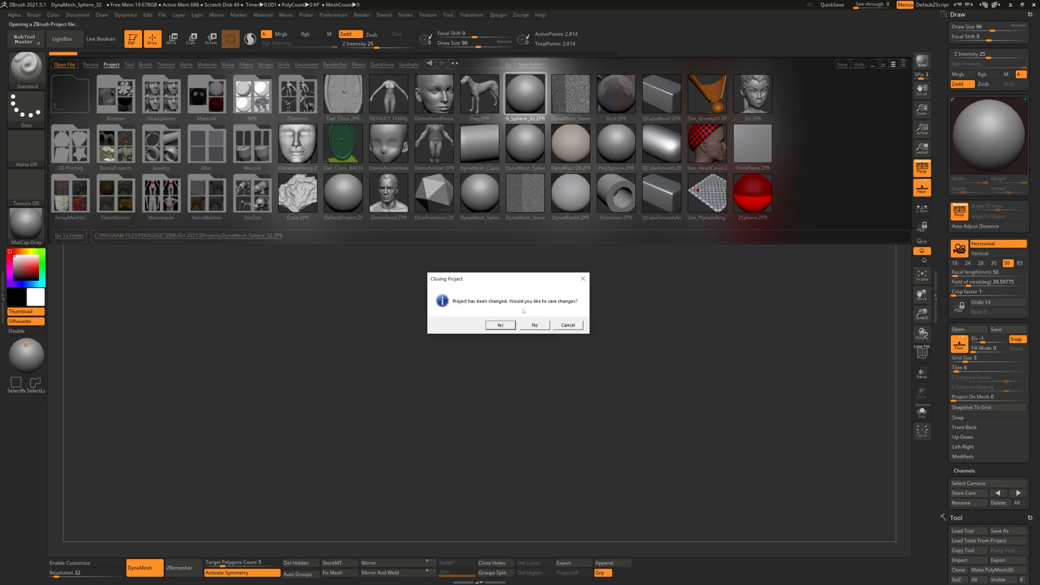
left_click(534, 326)
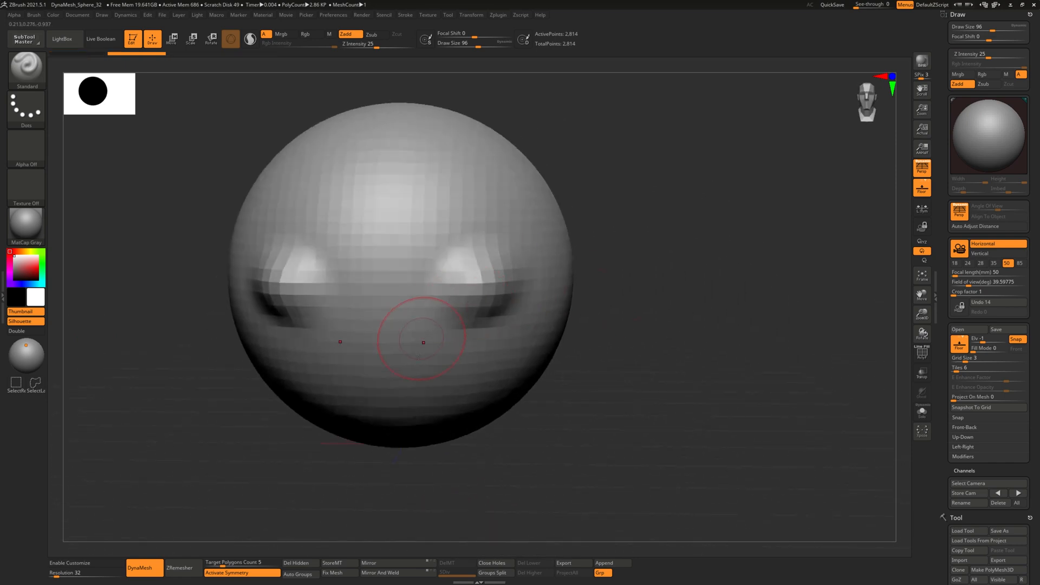
Scrub Undo History to the plain sphere, then forward to replay the sculpting strokes
left_click_drag(423, 341, 463, 345)
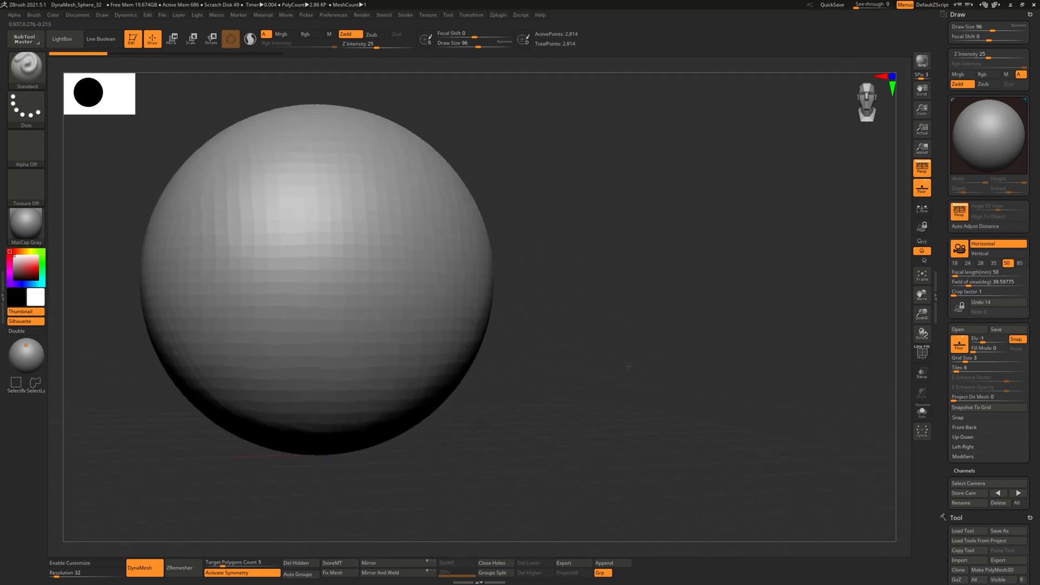
left_click_drag(628, 366, 518, 416)
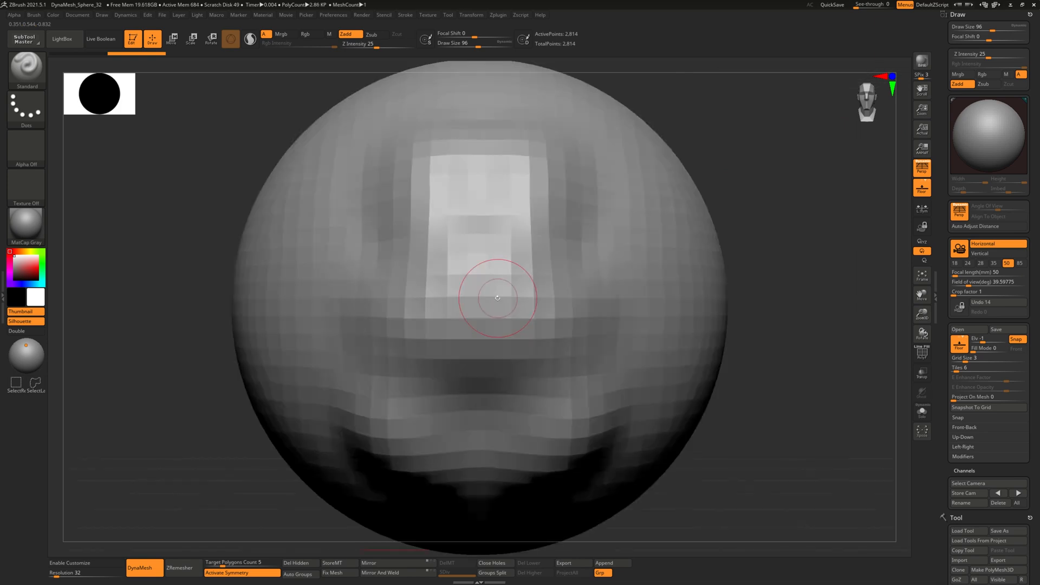
mouse_move(692, 315)
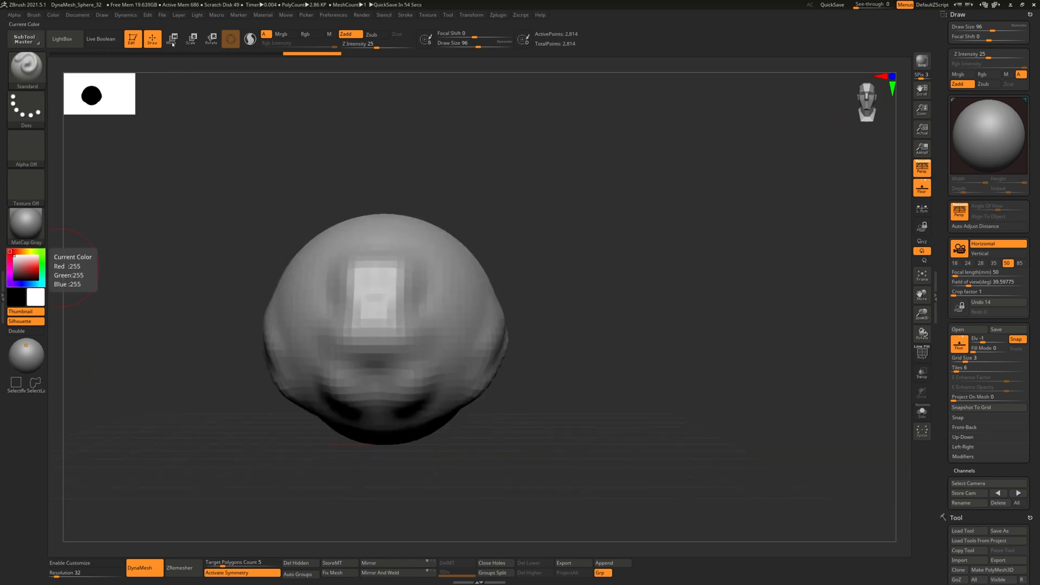
Activate the Move transpose gizmo on the roughly sculpted head mesh
left_click(211, 39)
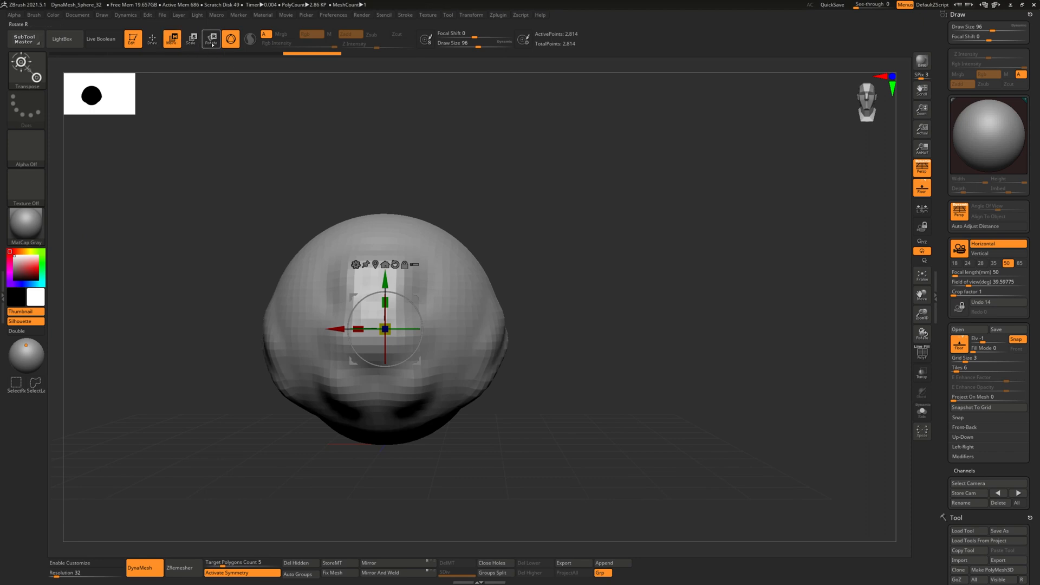
left_click(172, 39)
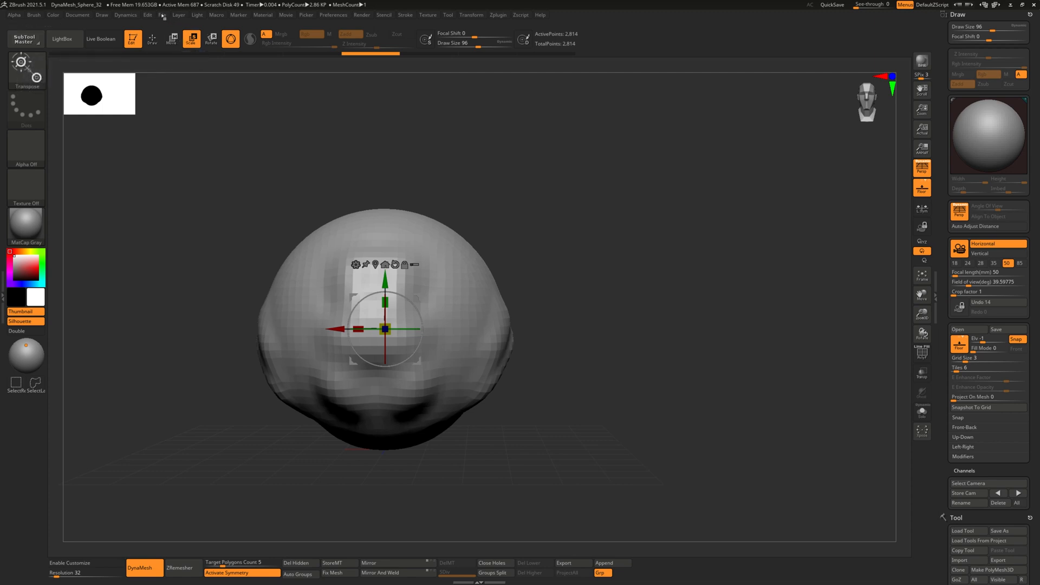
Rewind Undo History to the smooth DynaMesh sphere, raising the 2.5D mode prompt
left_click(162, 14)
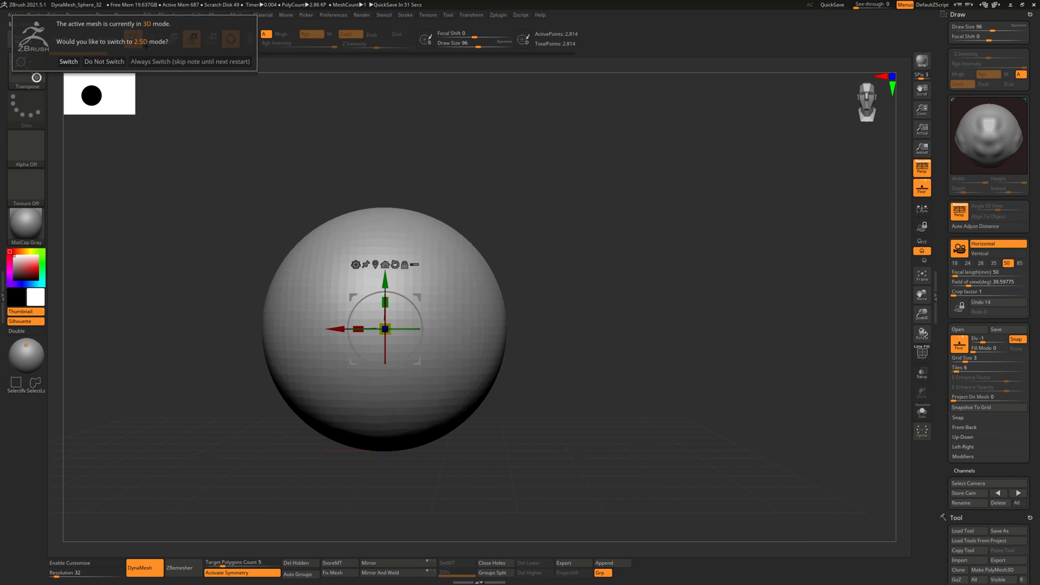
Dismiss the 2.5D prompt to stay in 3D sculpting mode on the sphere
left_click(104, 61)
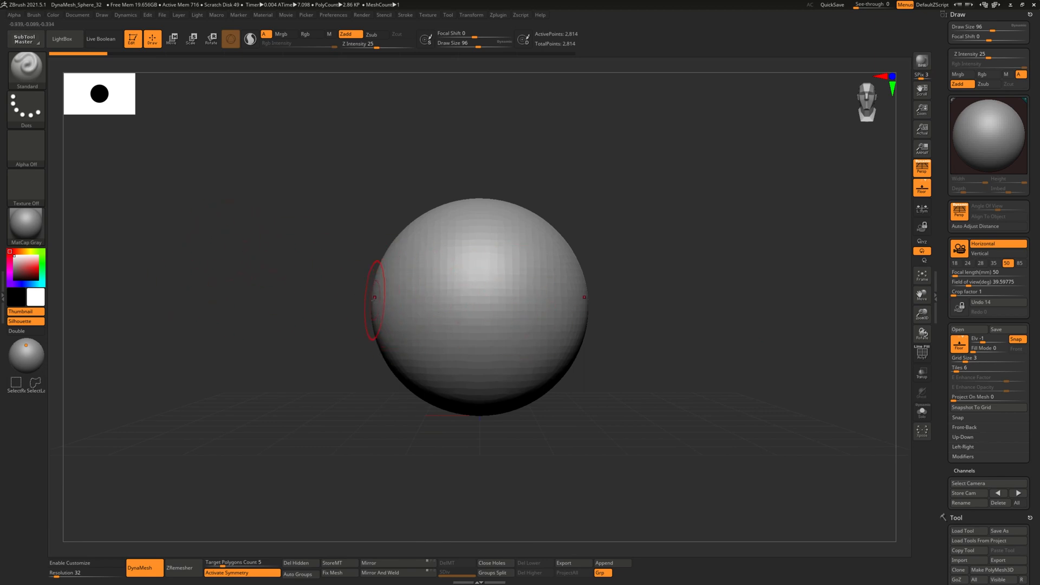
mouse_move(343, 242)
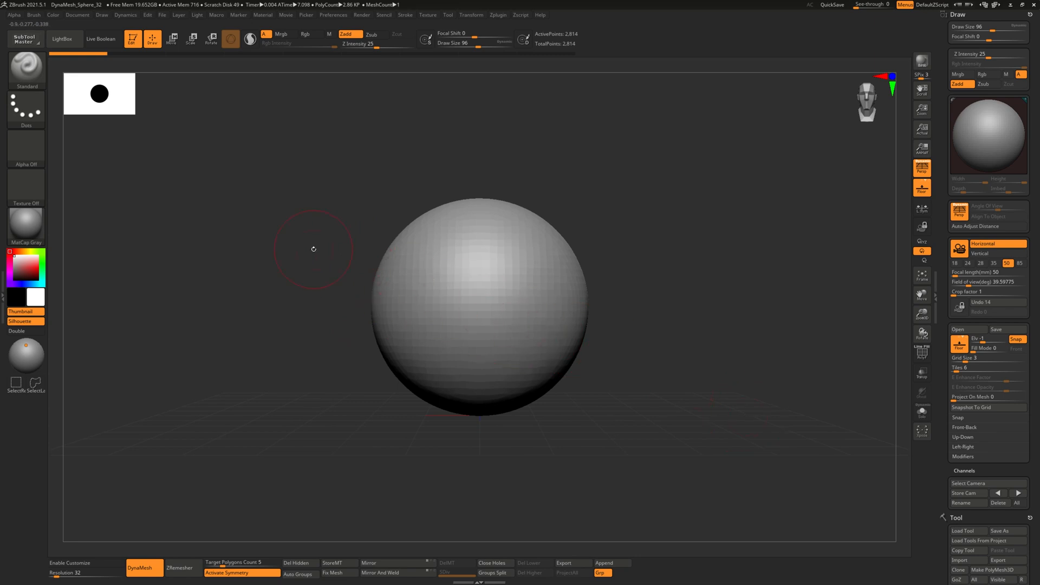
mouse_move(264, 259)
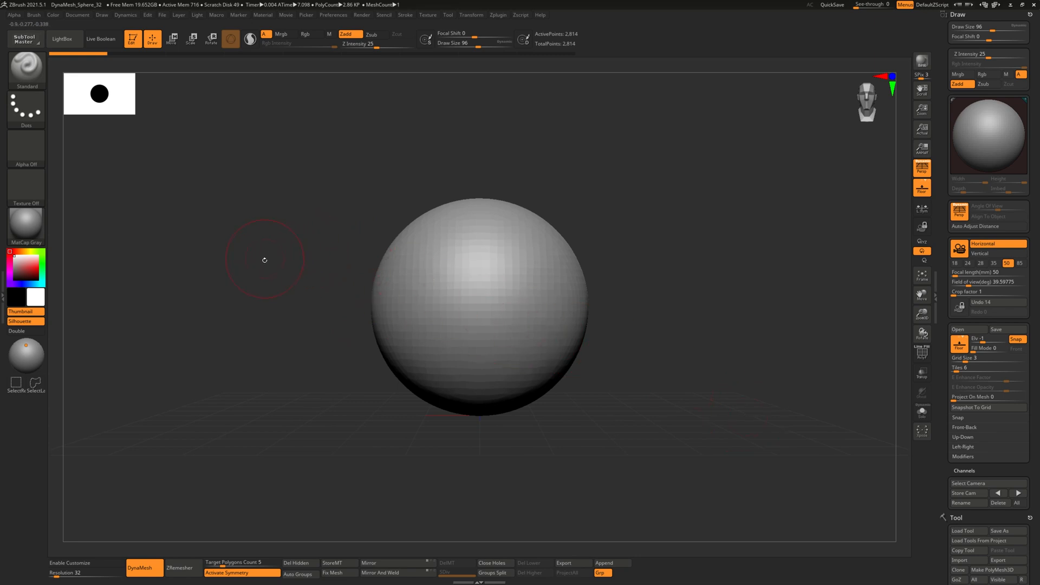
mouse_move(251, 289)
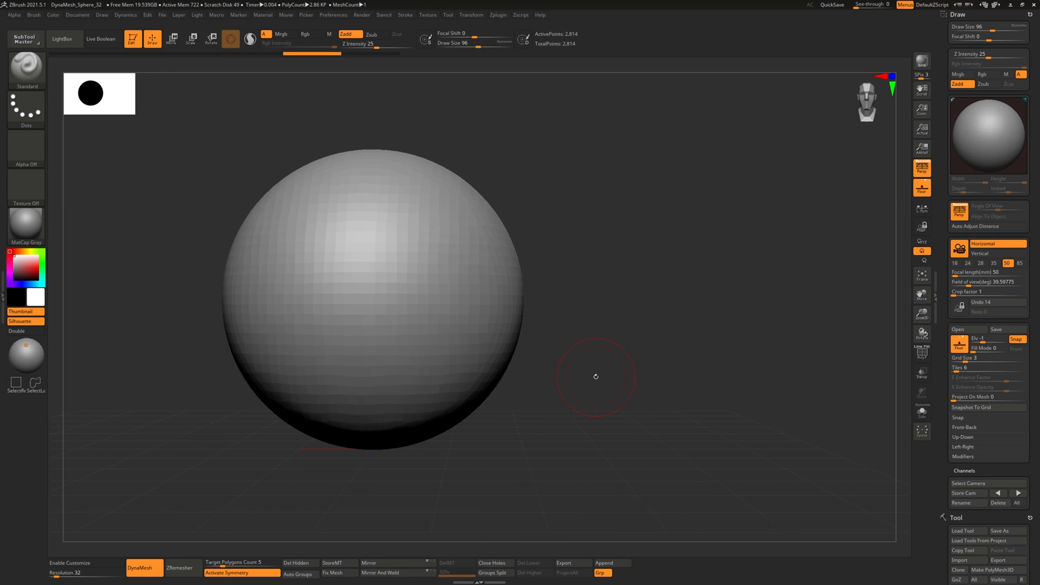
mouse_move(90, 93)
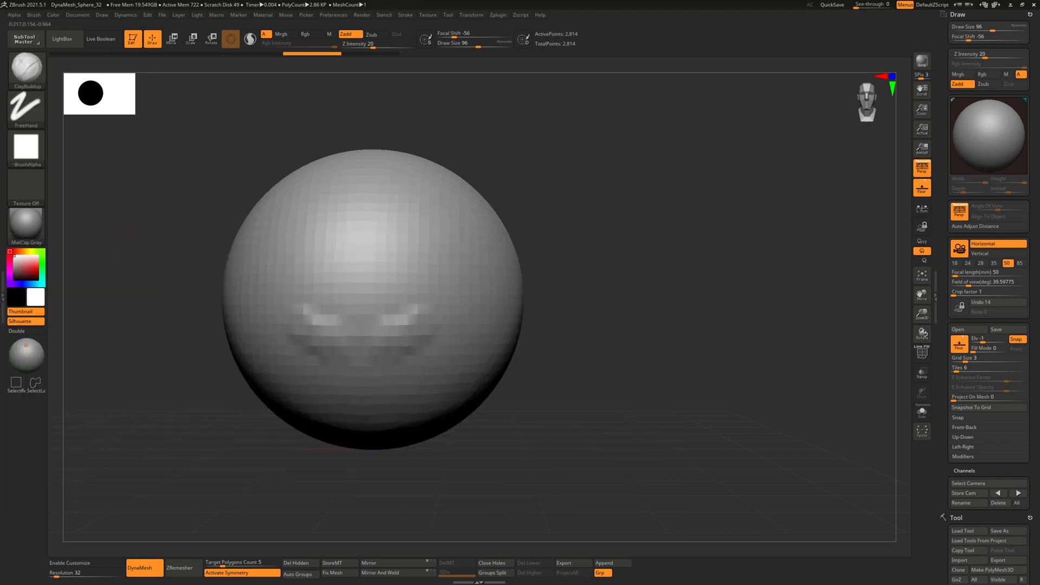
Choose the DamStandard brush from the Brush palette for carving creases
left_click(25, 69)
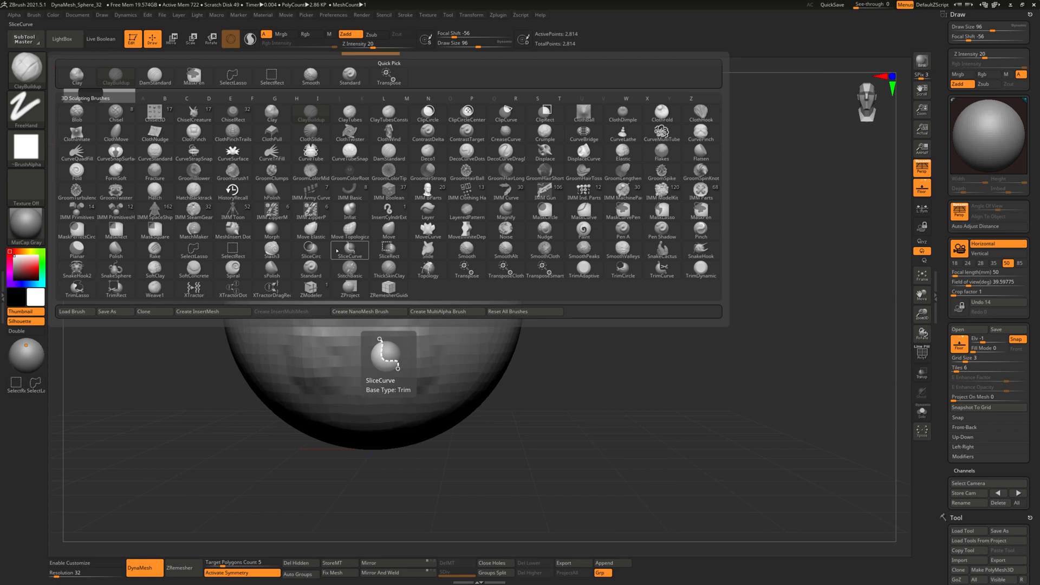
left_click(311, 273)
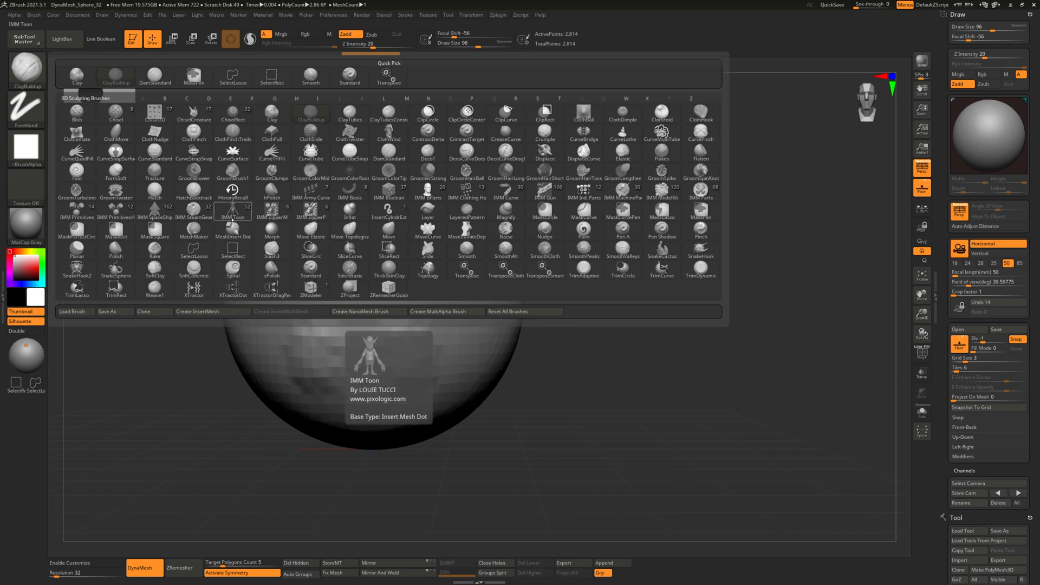
left_click(232, 178)
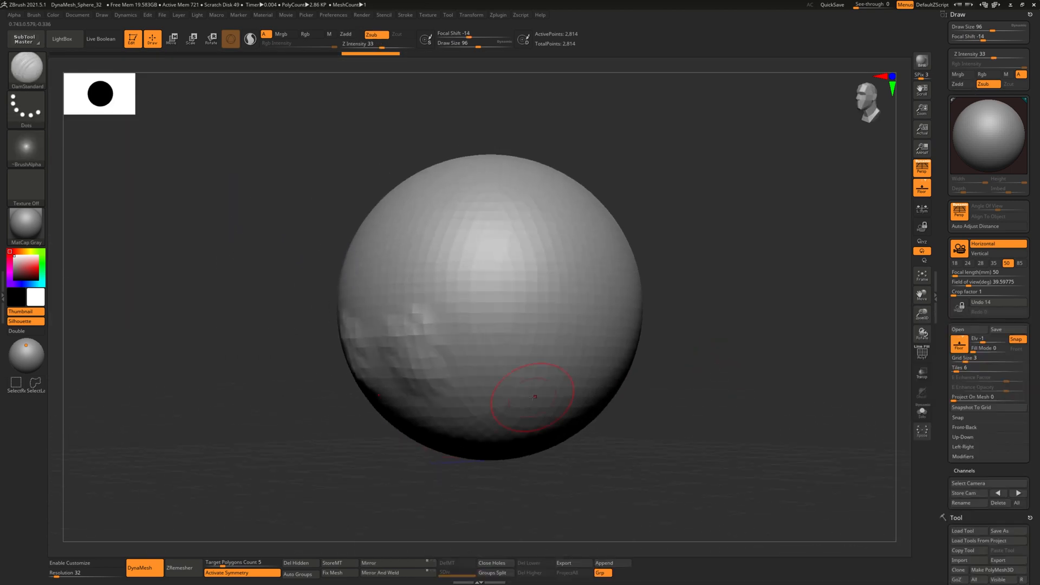
Carve and deepen DamStandard creases across the lower face, eyes and mouth
left_click_drag(534, 397, 494, 359)
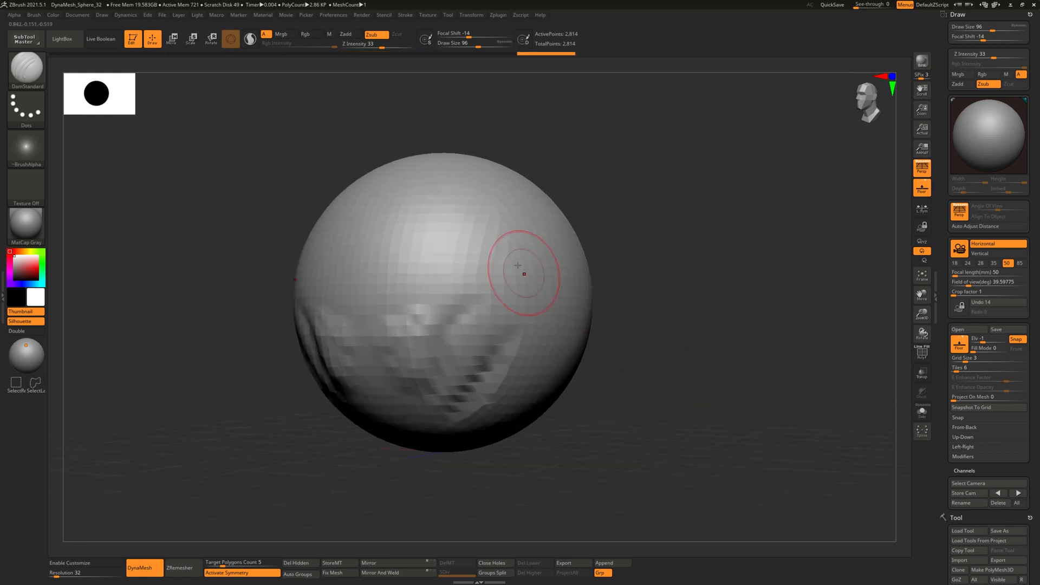
left_click_drag(524, 272, 509, 364)
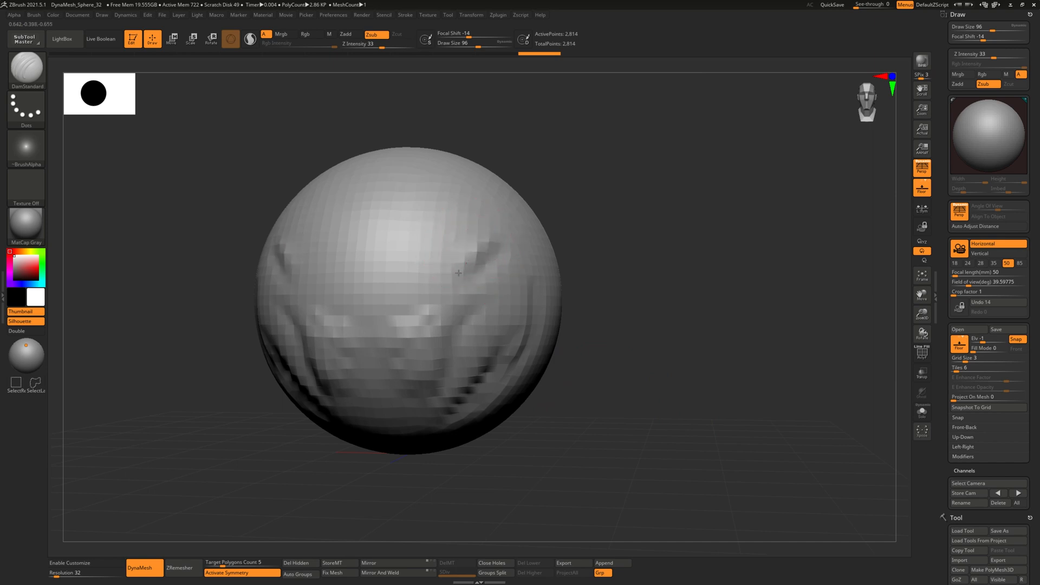
left_click_drag(457, 272, 459, 292)
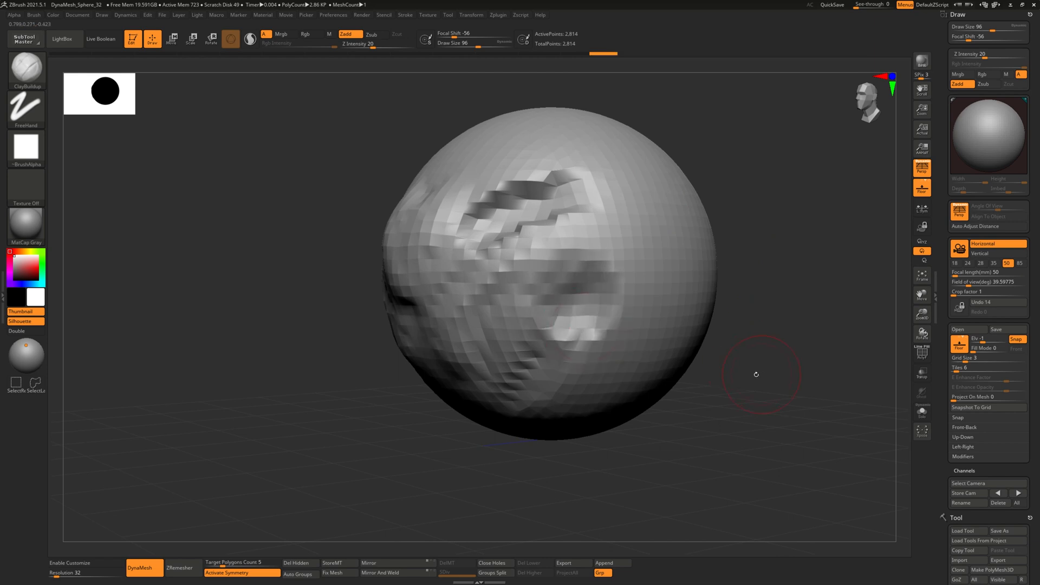
Build up more ClayBuildup mass on the upper face of the sphere
left_click_drag(756, 374, 664, 331)
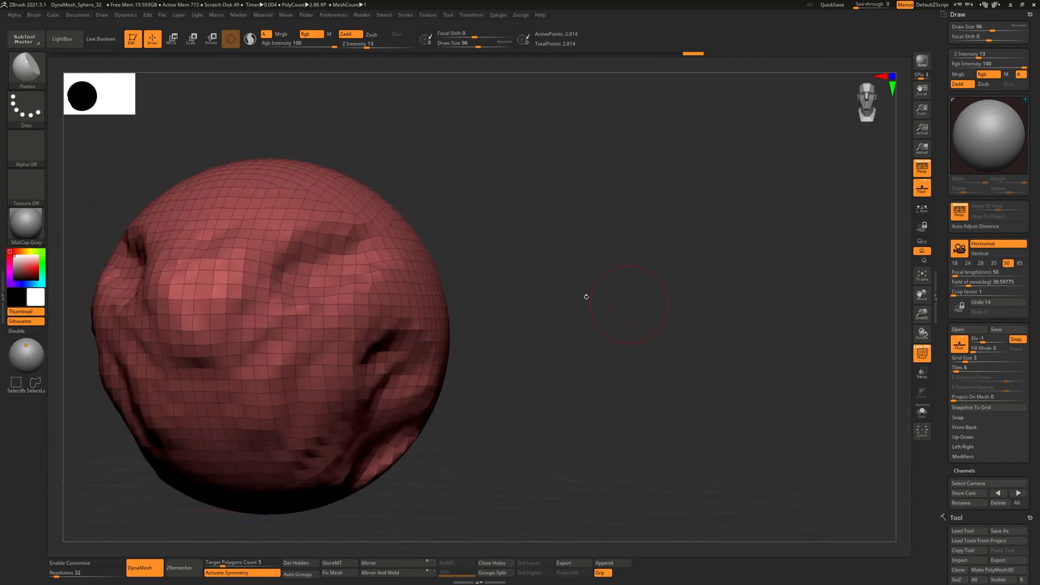
Flatten the bumps on the front, side and cheek planes of the head
left_click_drag(587, 297, 632, 348)
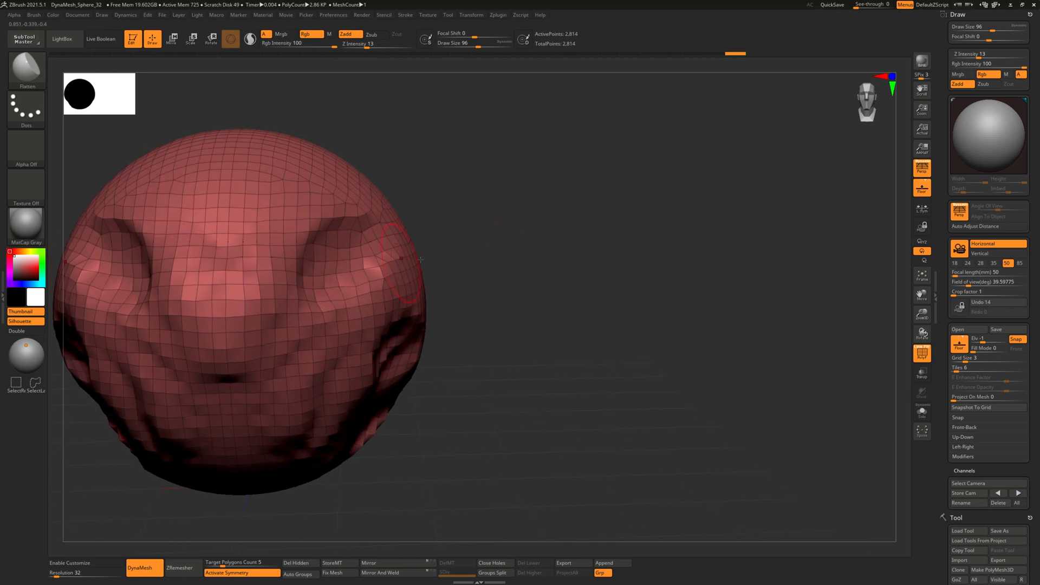
left_click_drag(398, 266, 498, 256)
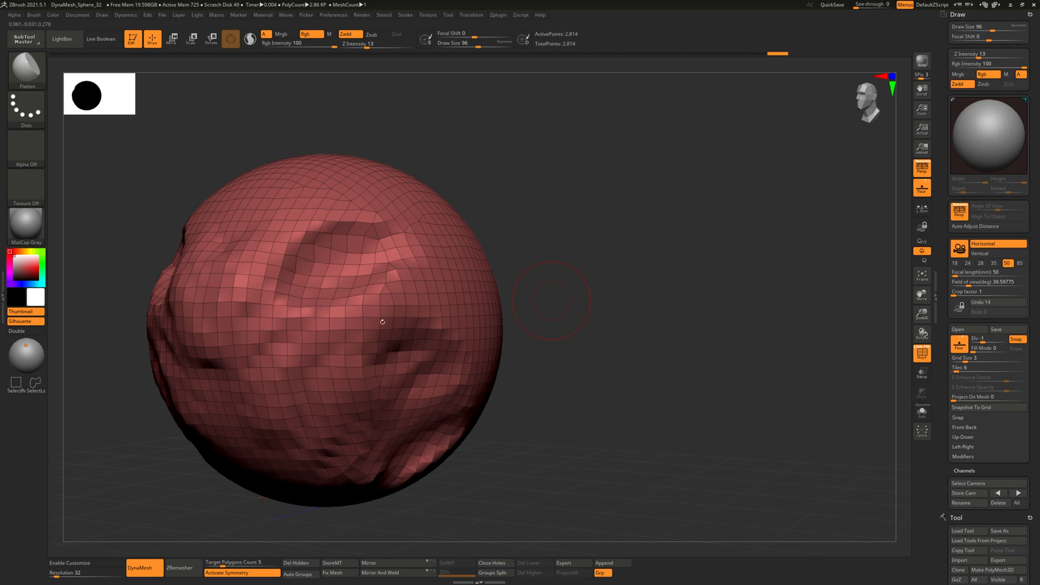
left_click_drag(383, 322, 569, 374)
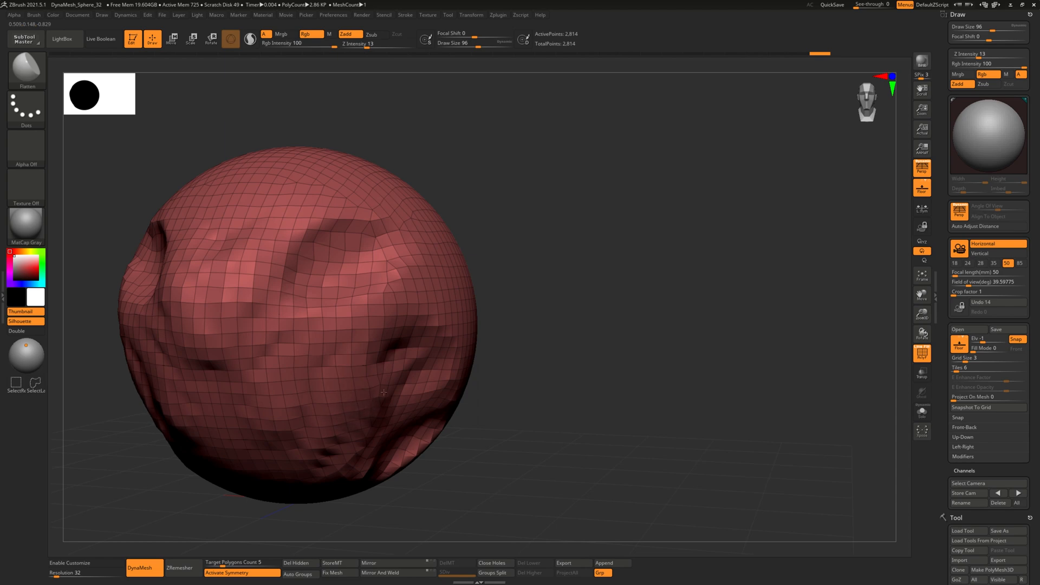
left_click_drag(384, 392, 533, 384)
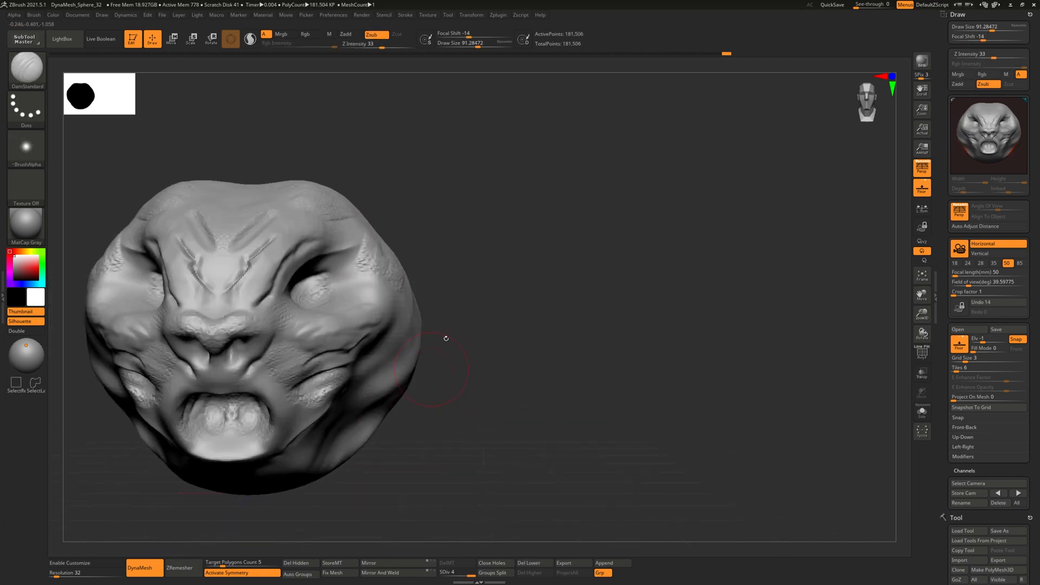
left_click_drag(445, 338, 466, 401)
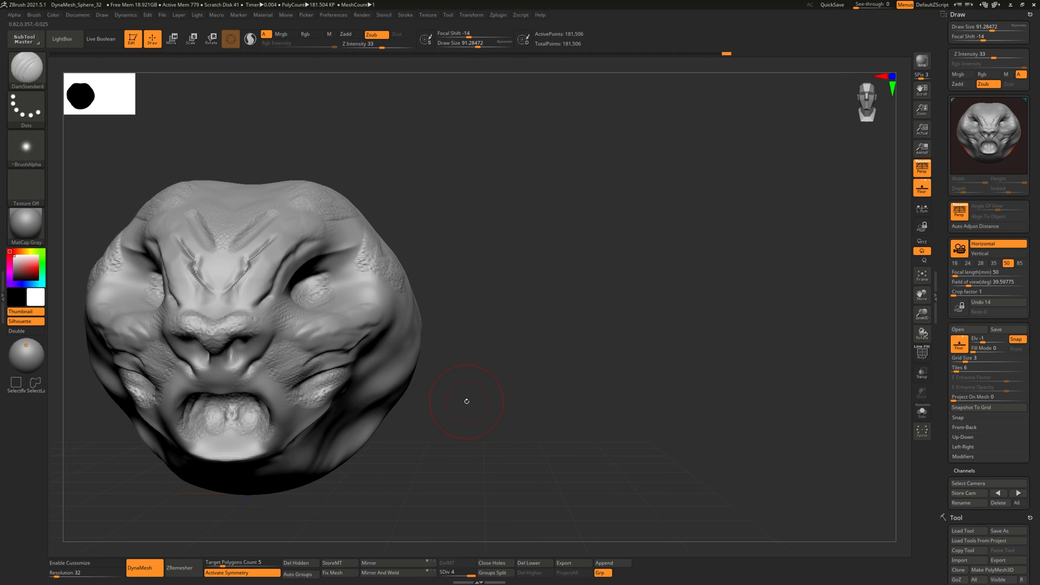
mouse_move(425, 400)
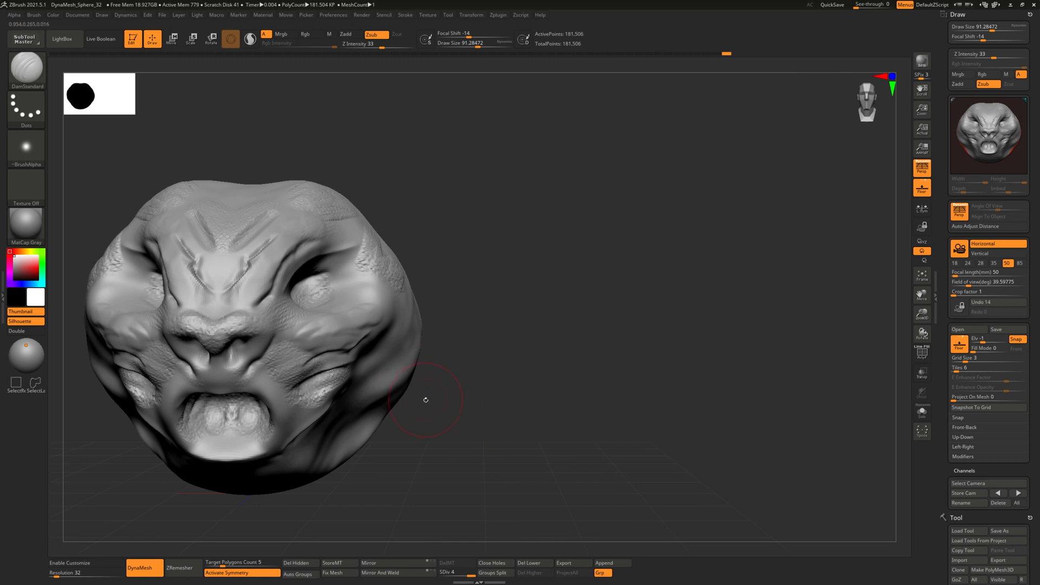